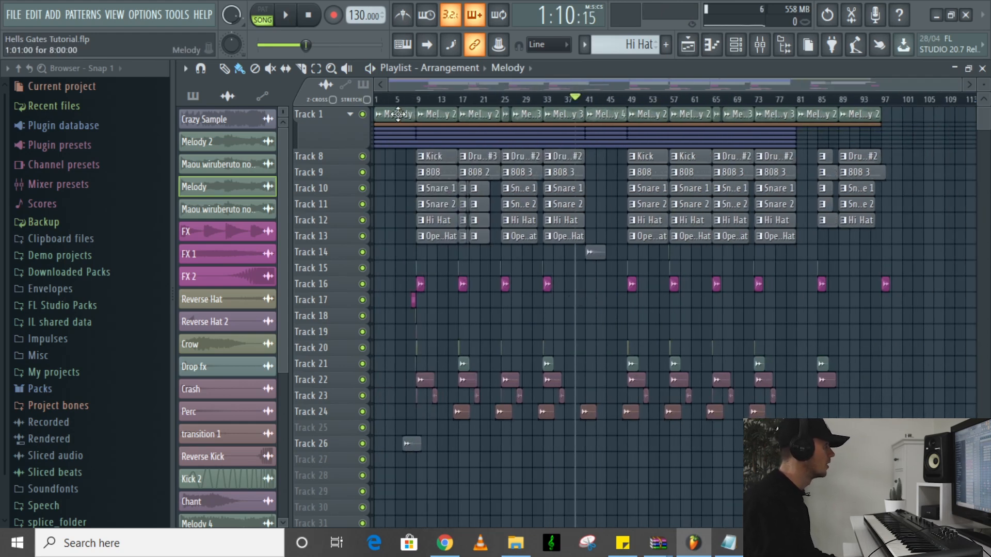
Check the Mixer and Edison, then return to the Playlist arrangement.
left_click(758, 45)
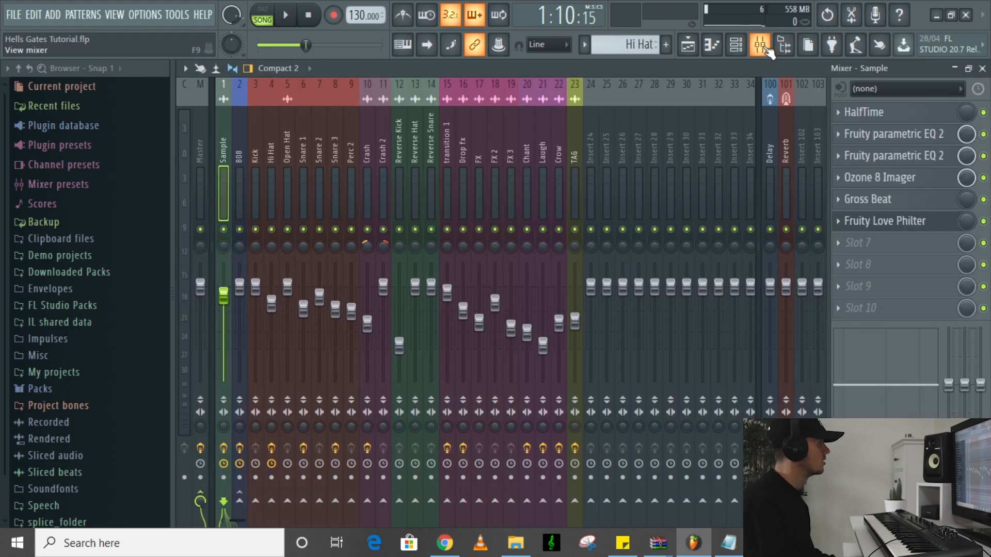
left_click(195, 159)
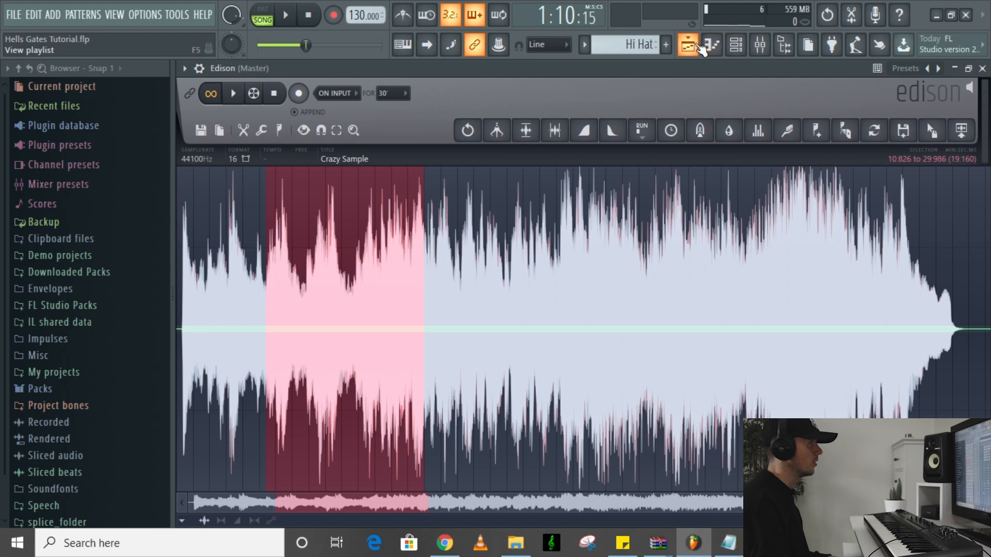
left_click(685, 45)
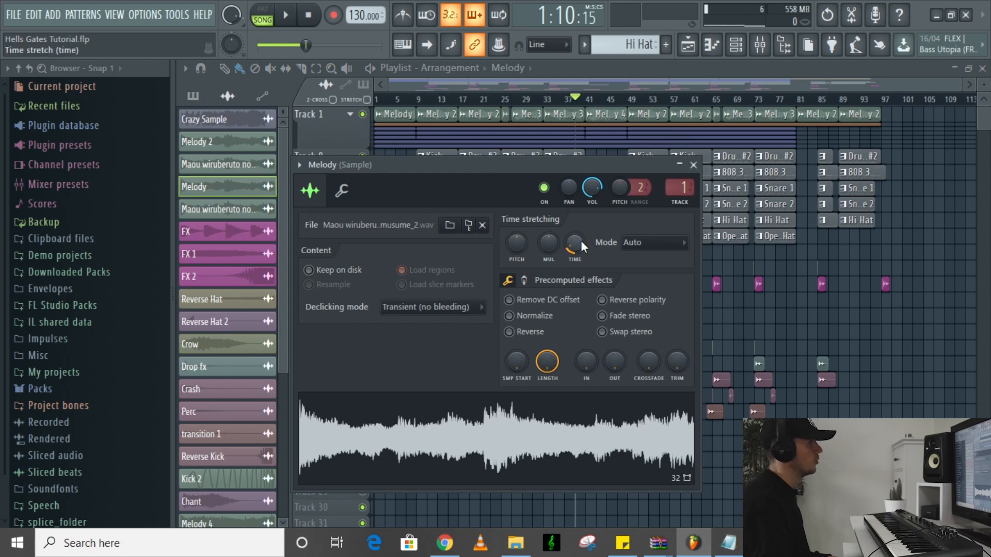
Right-click the Melody sample's Time knob and choose a time-stretching mode.
right_click(574, 244)
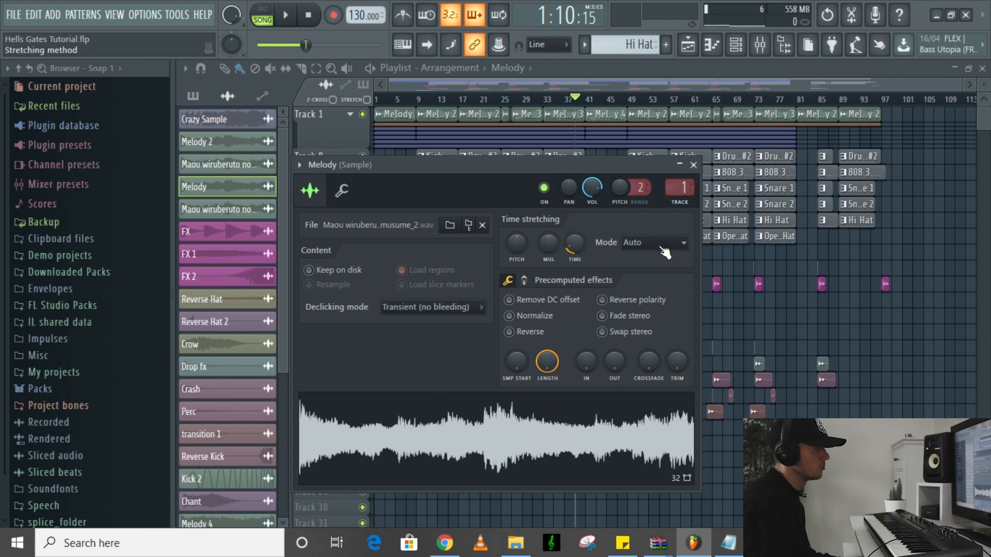
left_click(654, 242)
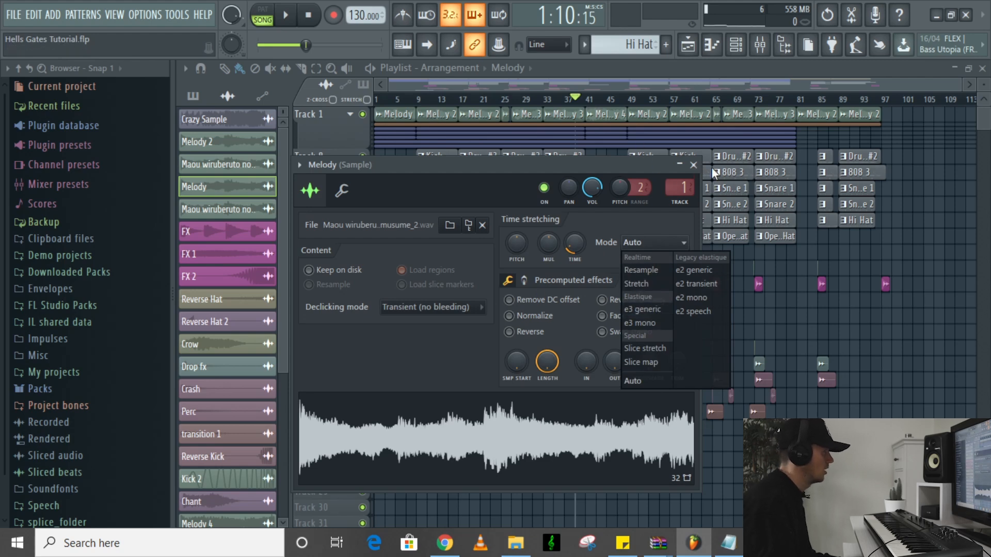
left_click(693, 165)
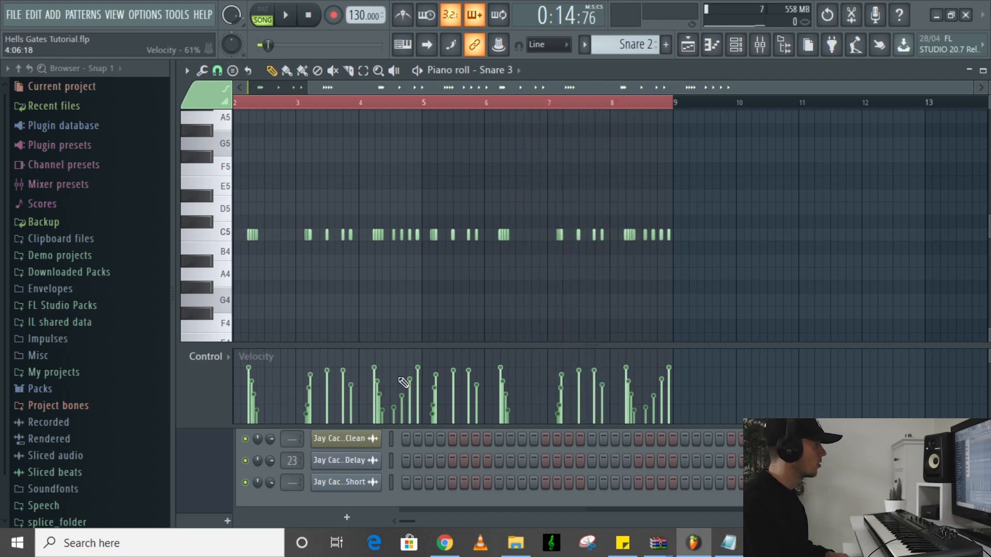
Play the Snare 3 pattern and switch its Control lane to Note pan.
left_click(295, 15)
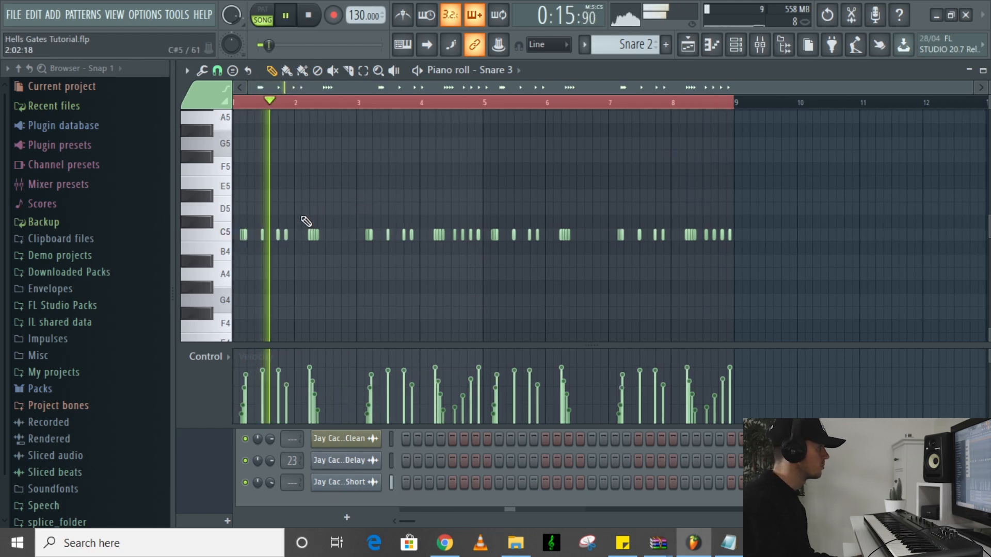
left_click(206, 357)
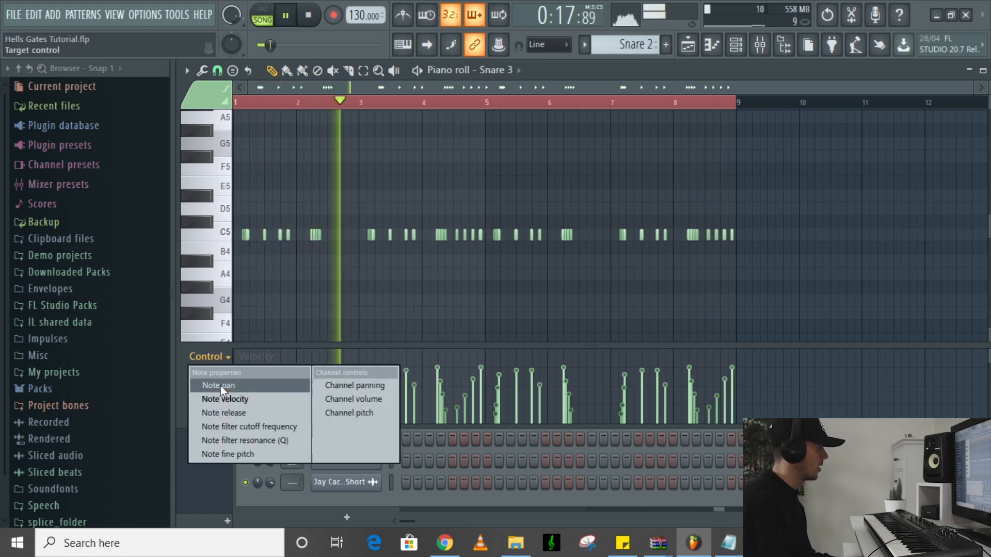
left_click(217, 385)
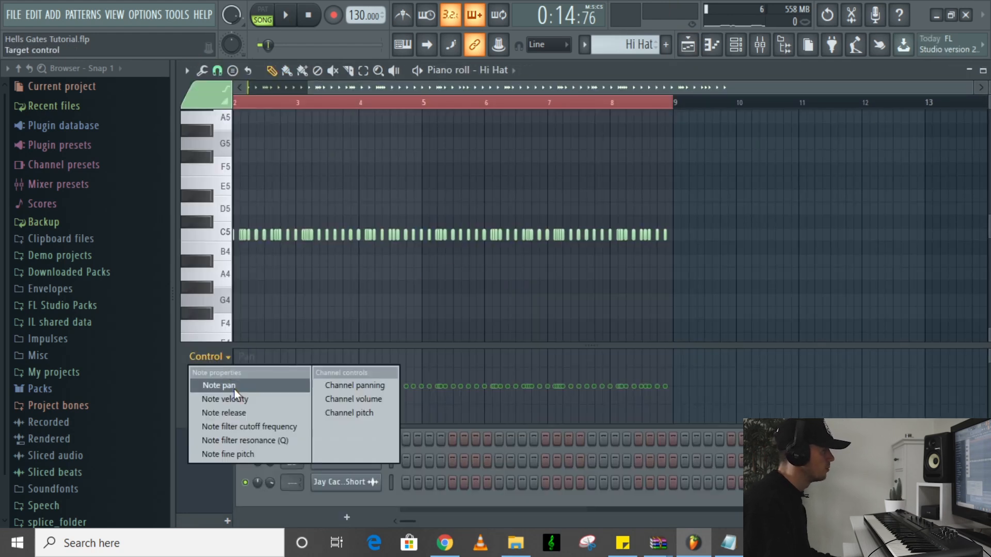
Switch the Hi Hat piano roll's Control lane to Note pan.
left_click(225, 399)
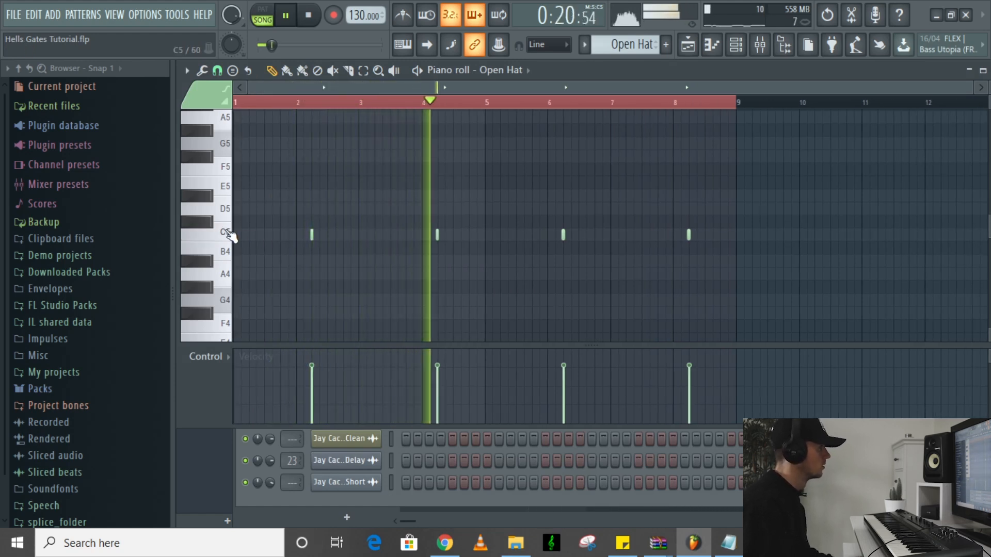
Open the 808 pattern from the Channel rack, then show the rack again.
left_click(688, 45)
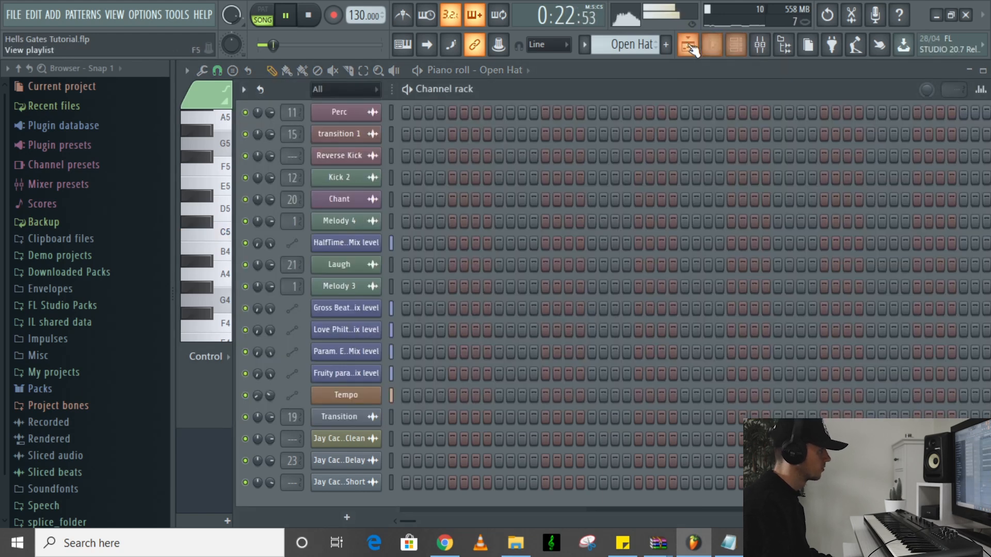
left_click(711, 44)
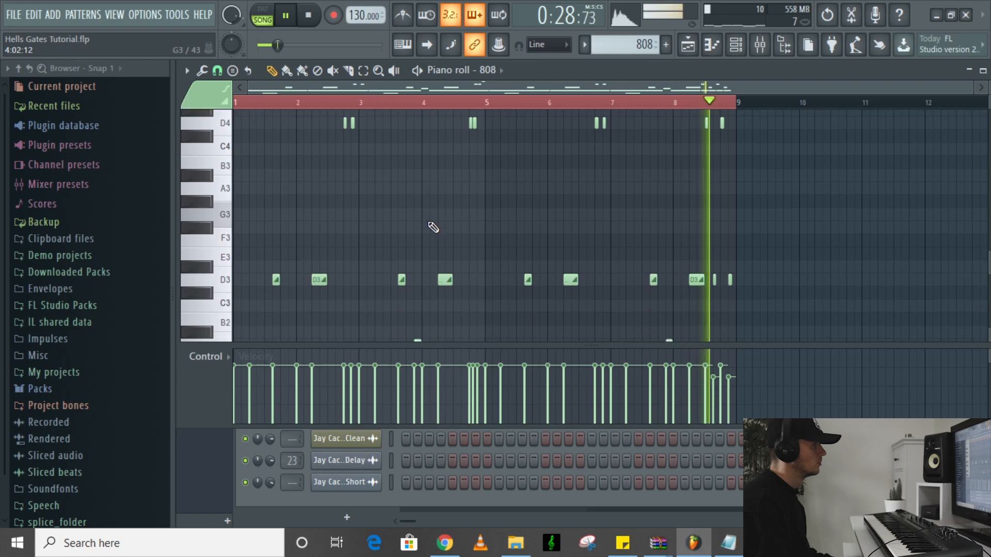
left_click(733, 44)
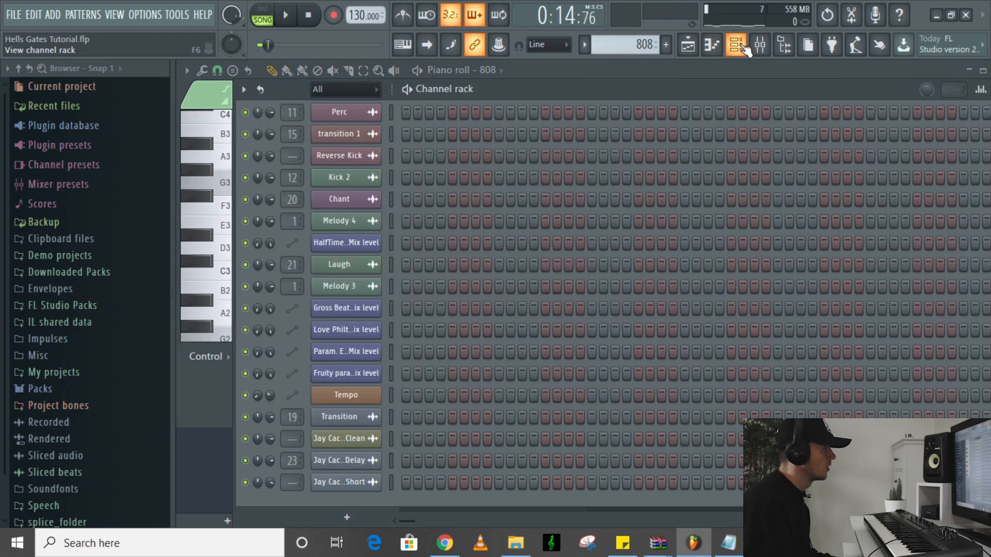
Hide the Channel rack, play the 808 pattern and scroll down to D1.
left_click(734, 44)
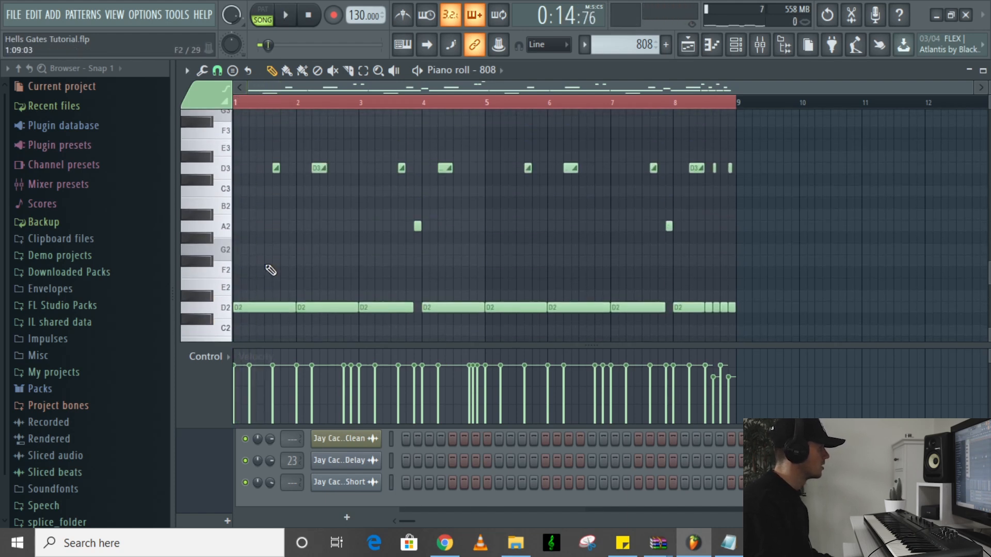
left_click(286, 15)
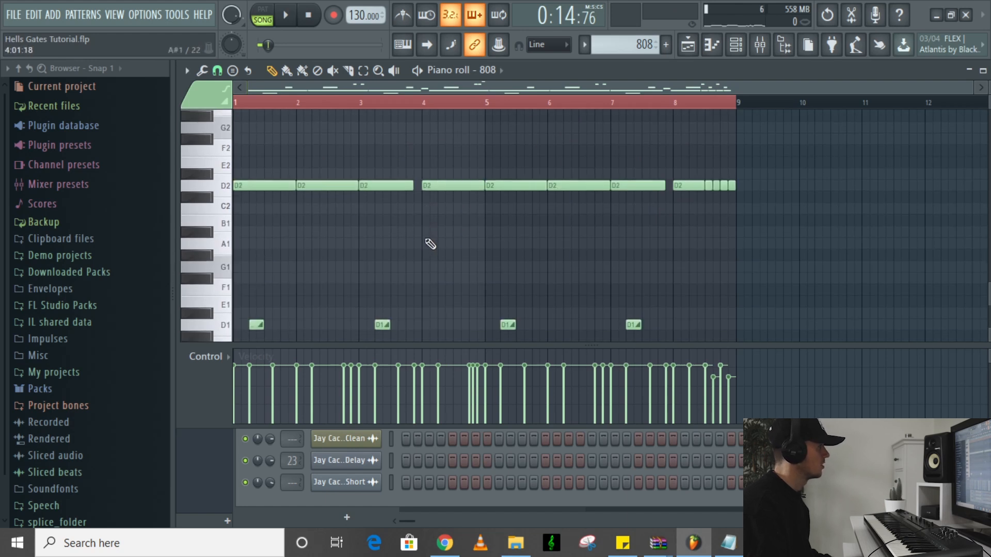
scroll("down", 3)
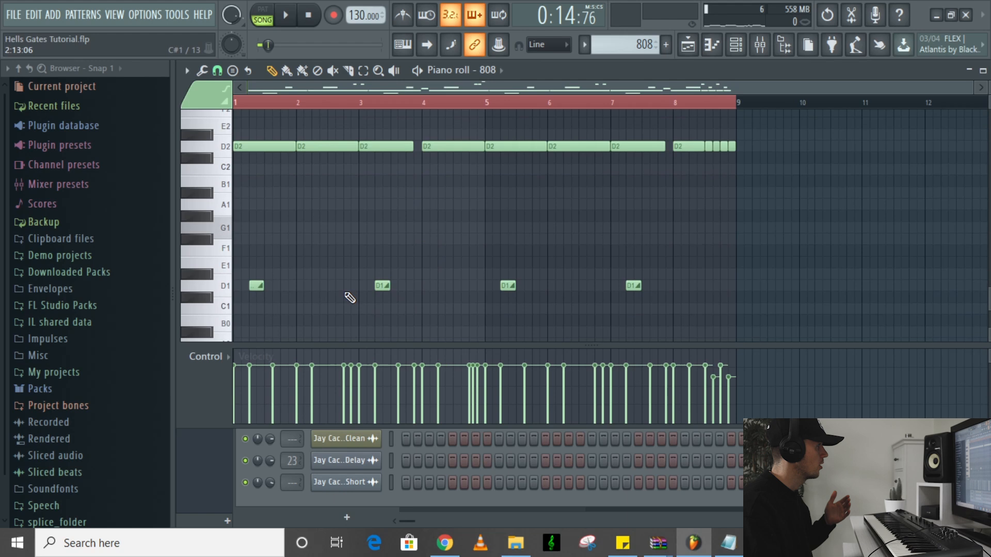
scroll("down", 3)
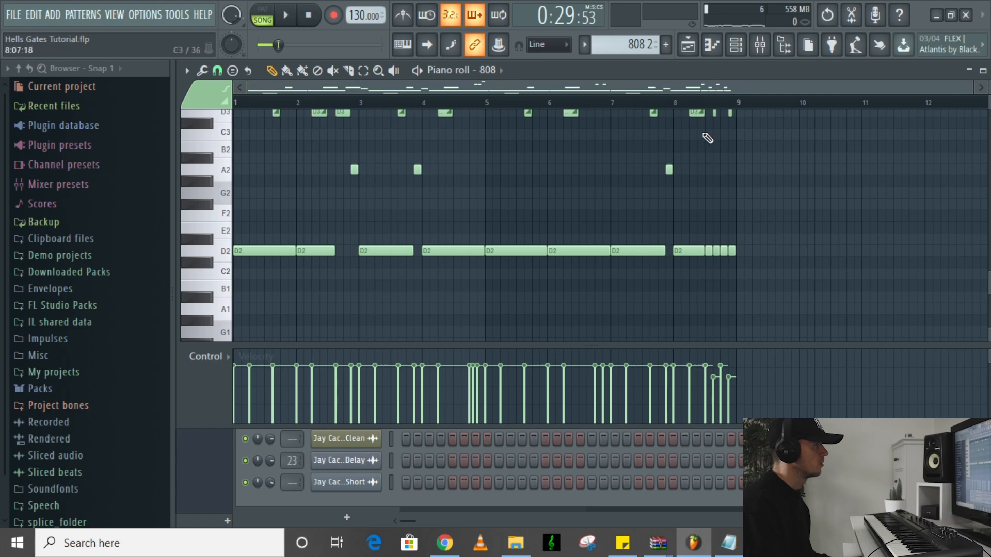
Play the 808 pattern with its Control lane set to Note velocity.
left_click(687, 45)
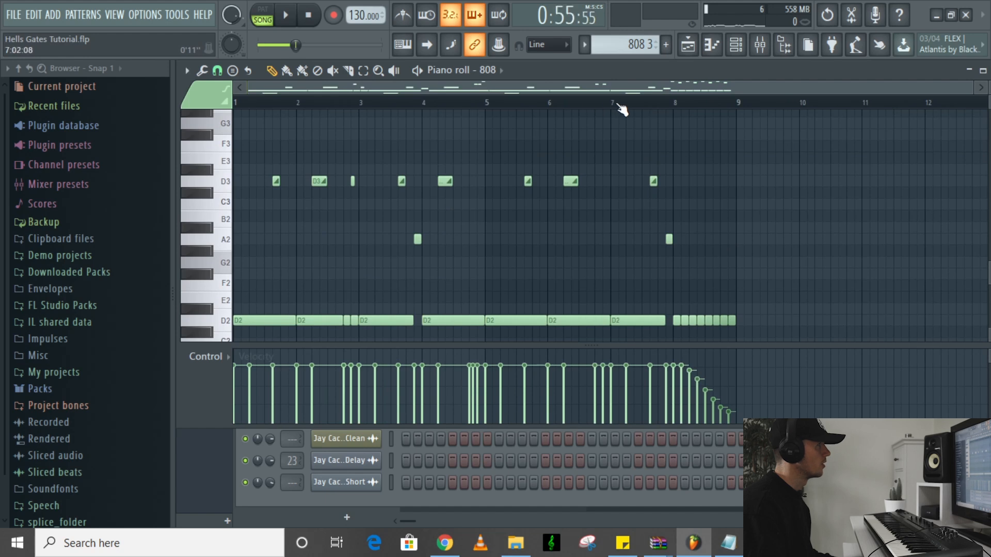
left_click(283, 16)
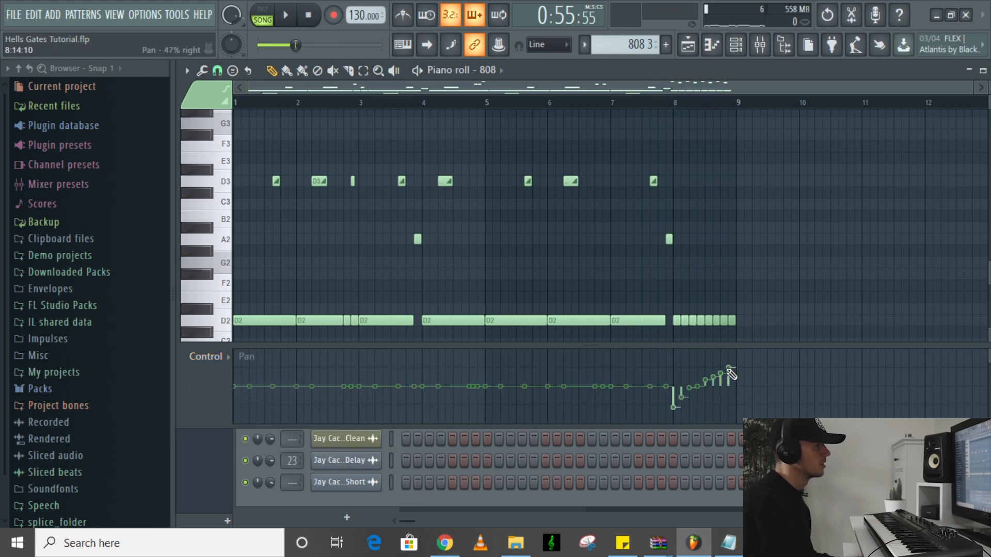
left_click(207, 357)
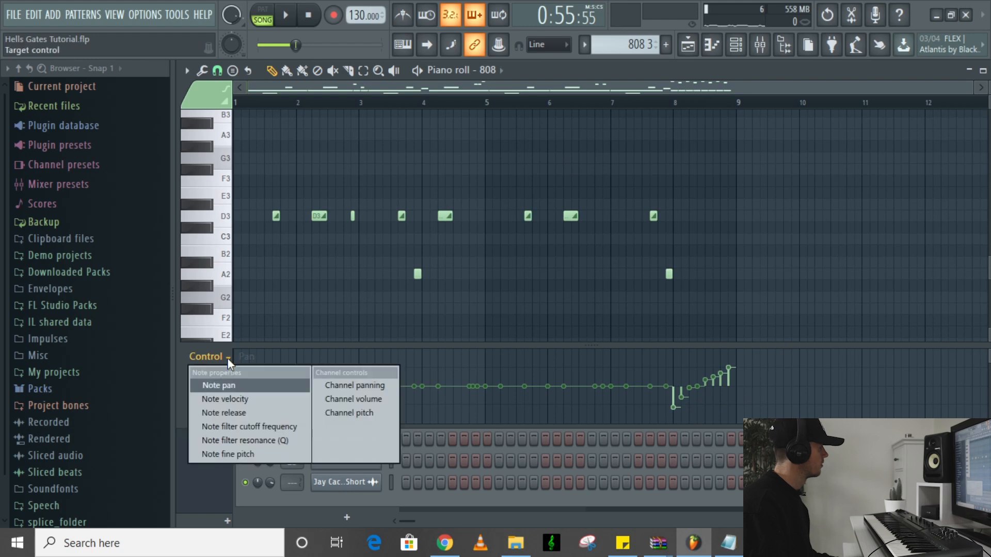
left_click(225, 399)
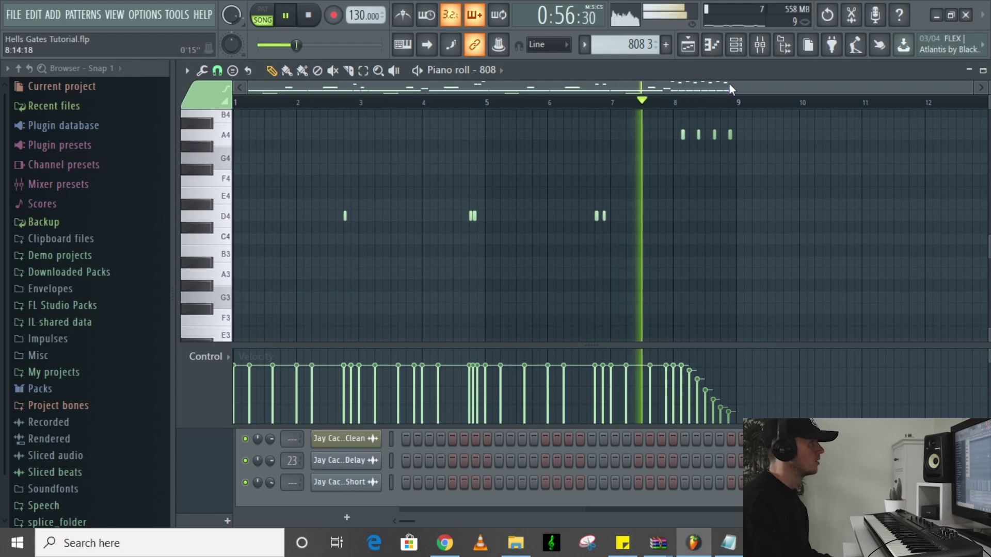
left_click(687, 45)
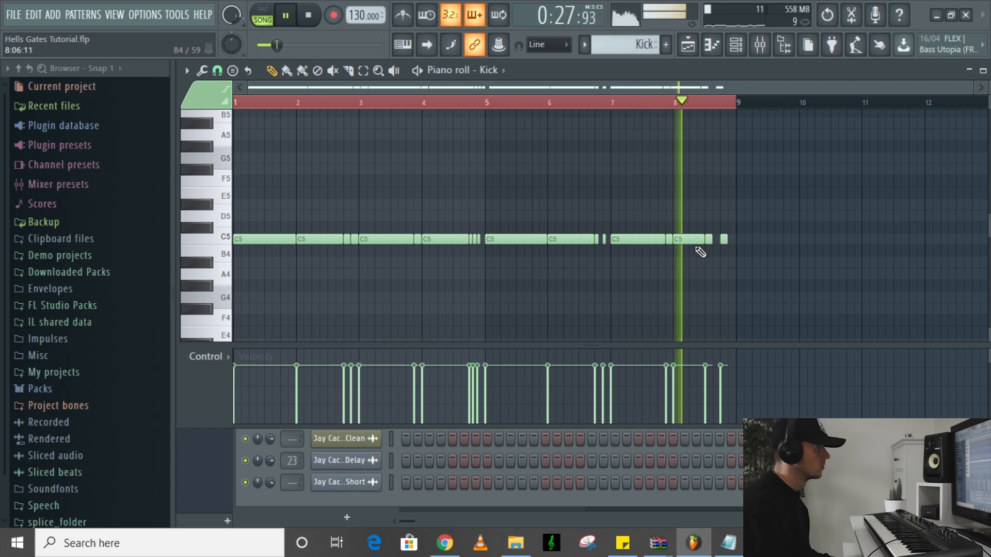
Close the Kick piano roll and go back to the Playlist.
left_click(687, 46)
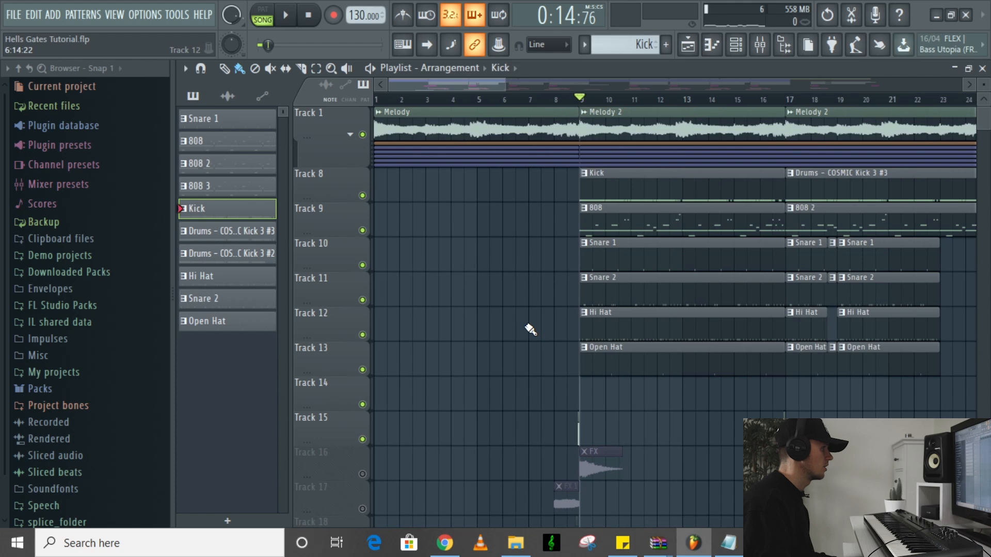
scroll("down", 3)
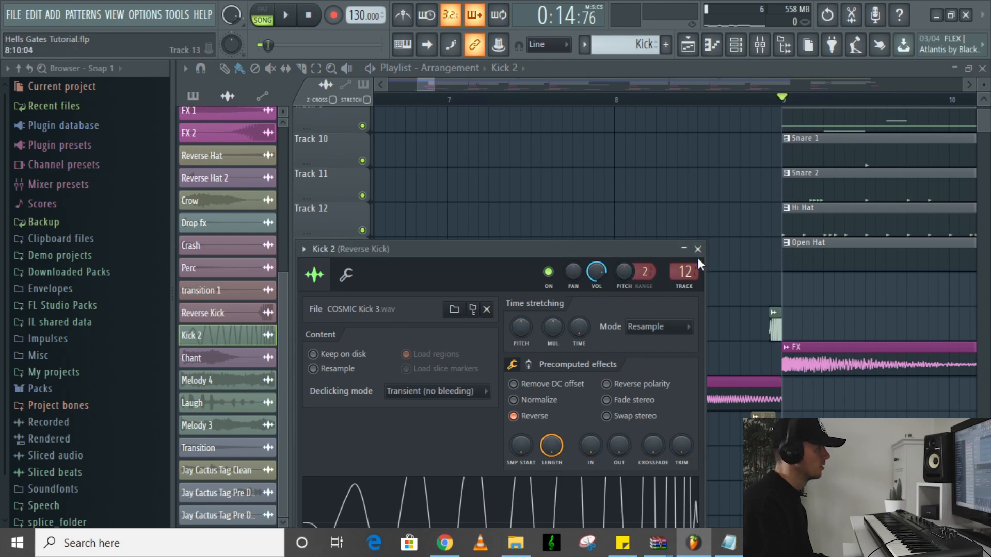
left_click(698, 249)
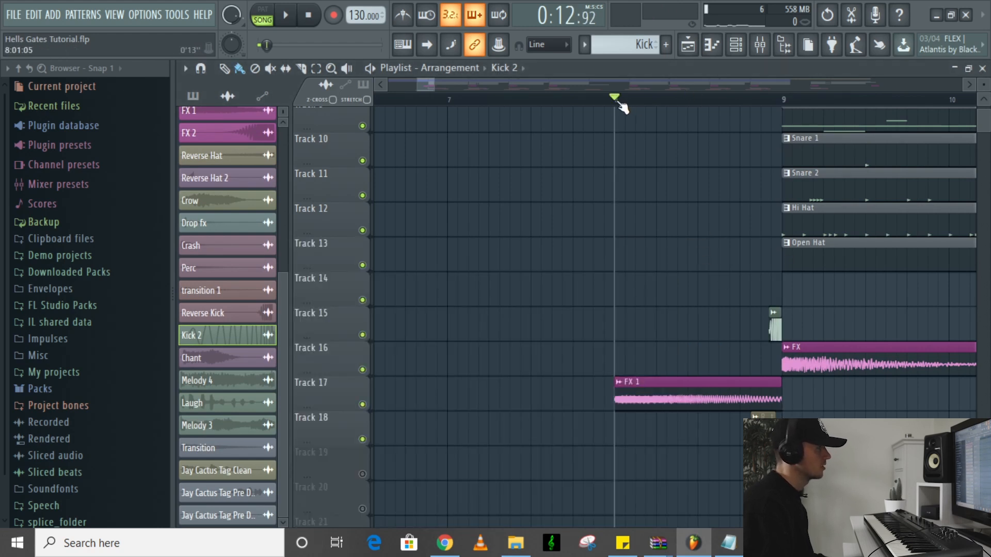
left_click(287, 16)
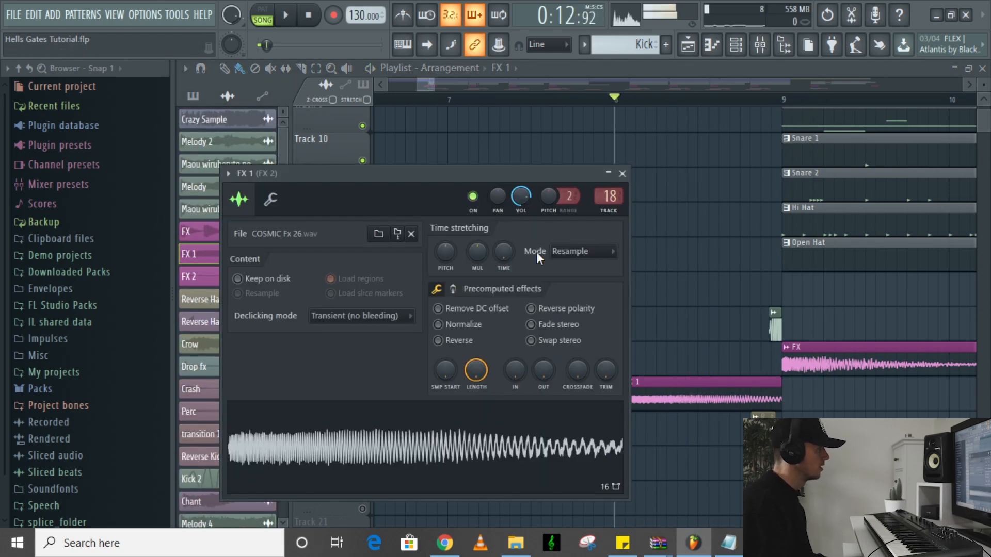
left_click(622, 174)
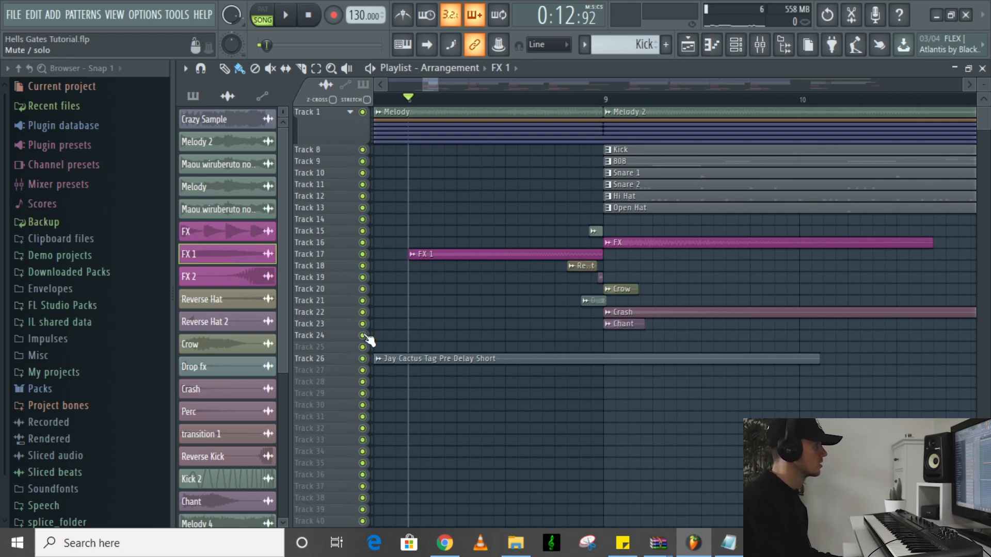
left_click(288, 15)
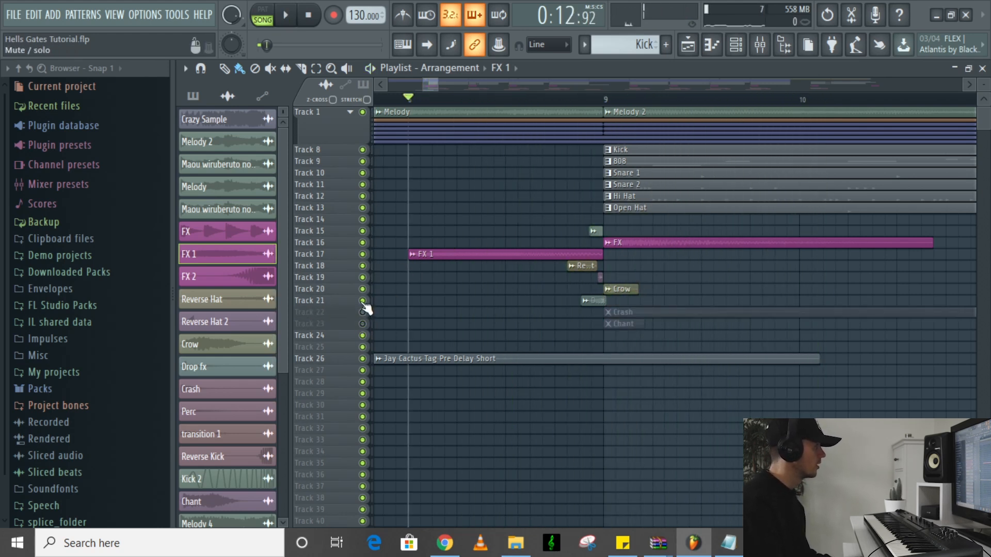
left_click(290, 15)
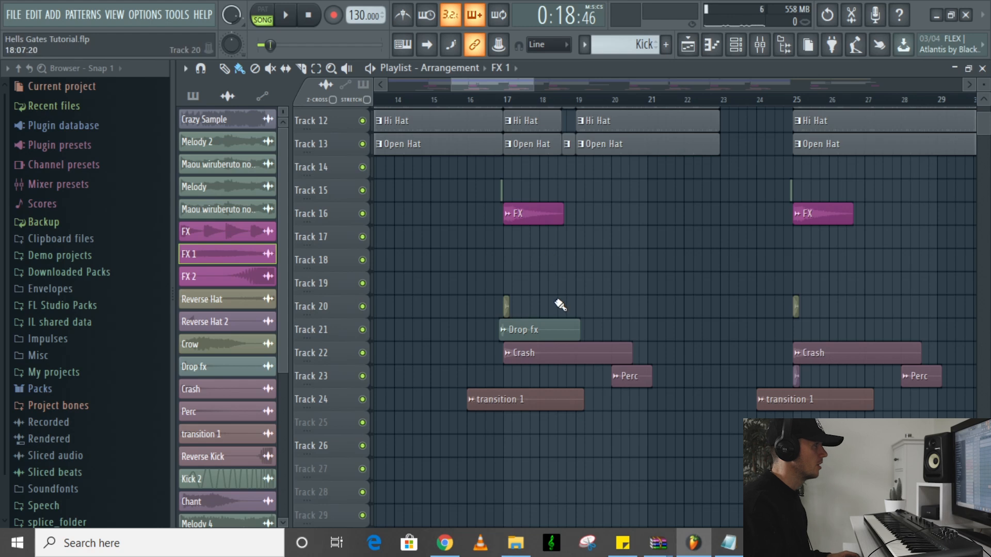
mouse_move(530, 336)
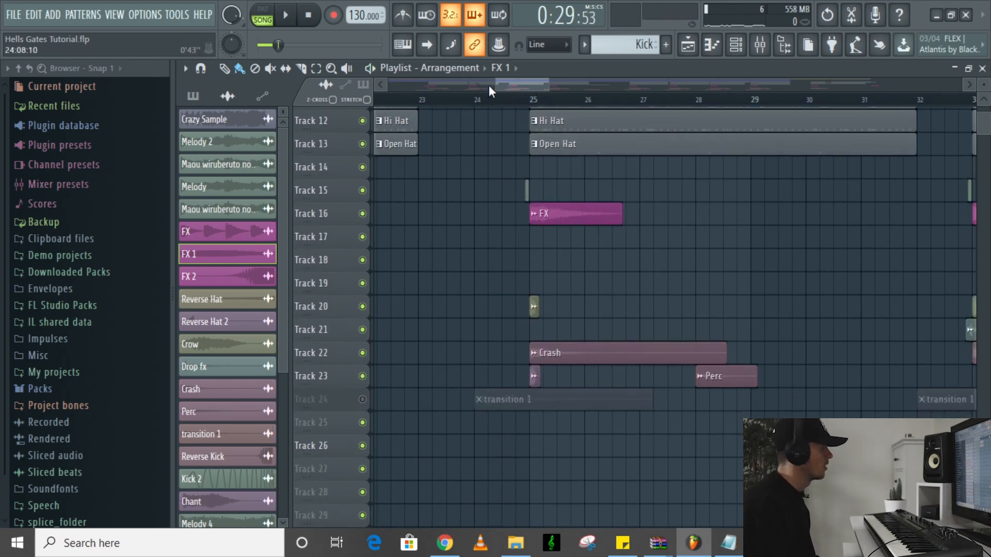
Play from just before bar 25, toggling Track 24's mute while listening.
left_click(293, 15)
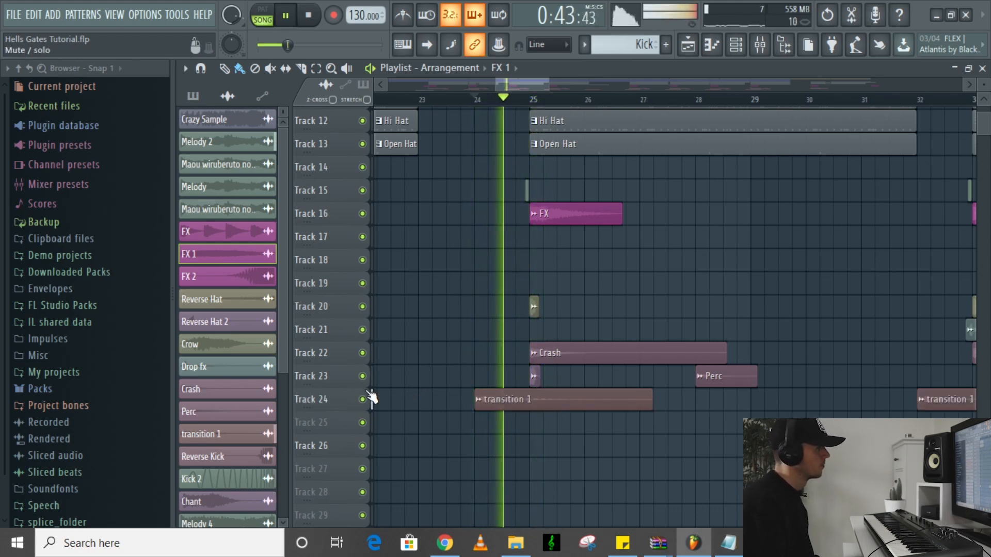
left_click(285, 16)
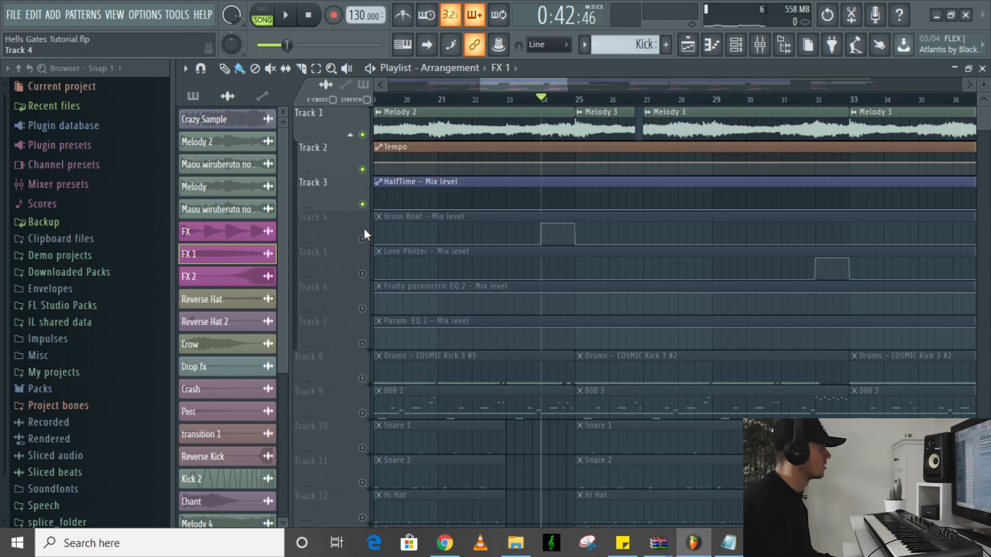
Start song playback from around bar 31 to hear the Melody section.
left_click(293, 16)
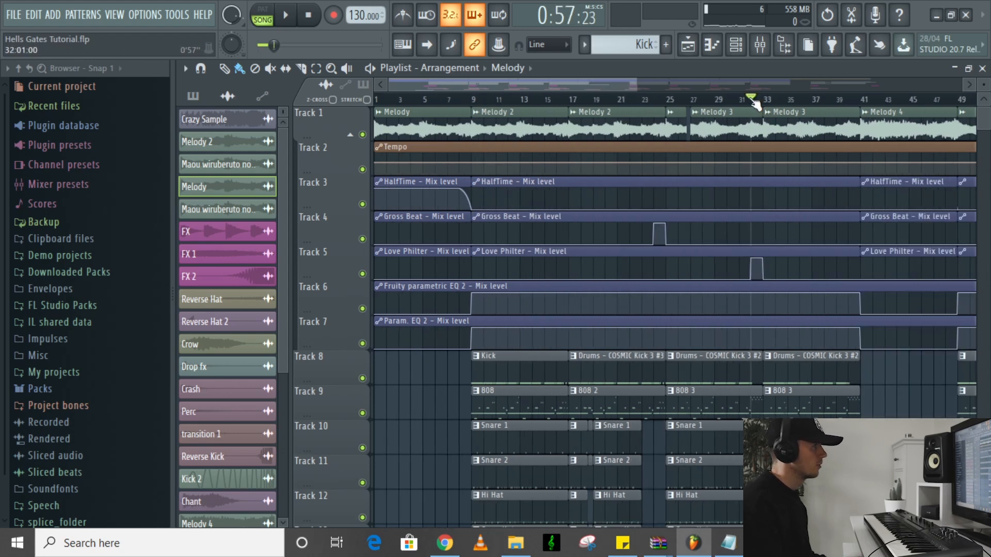
left_click(285, 15)
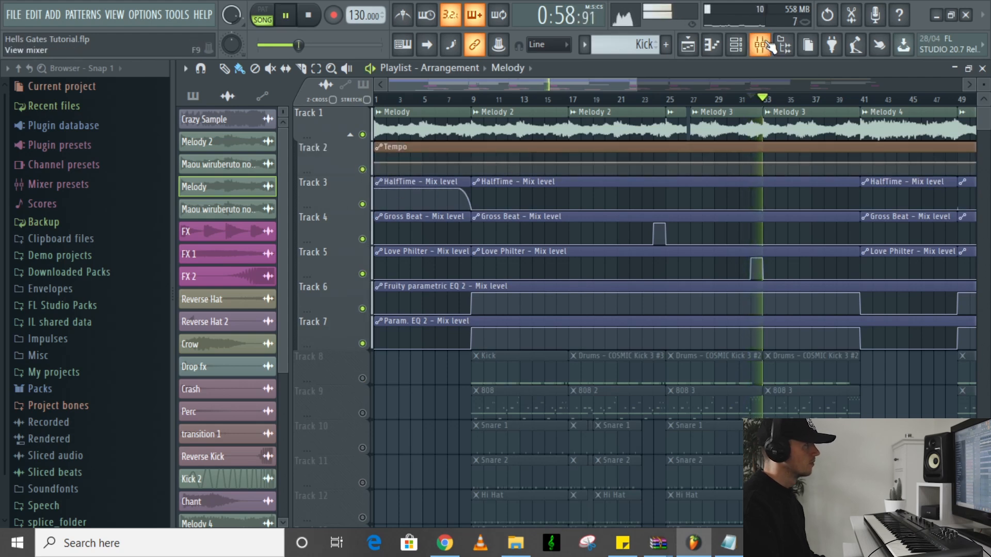
Open the mixer, then open and close the Sample track's Fruity Love Philter.
left_click(759, 46)
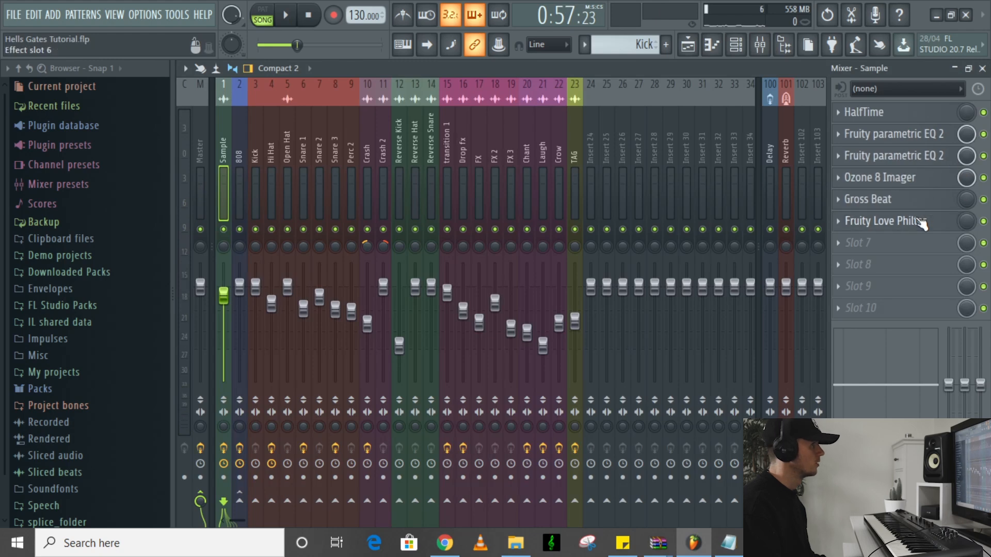
left_click(894, 221)
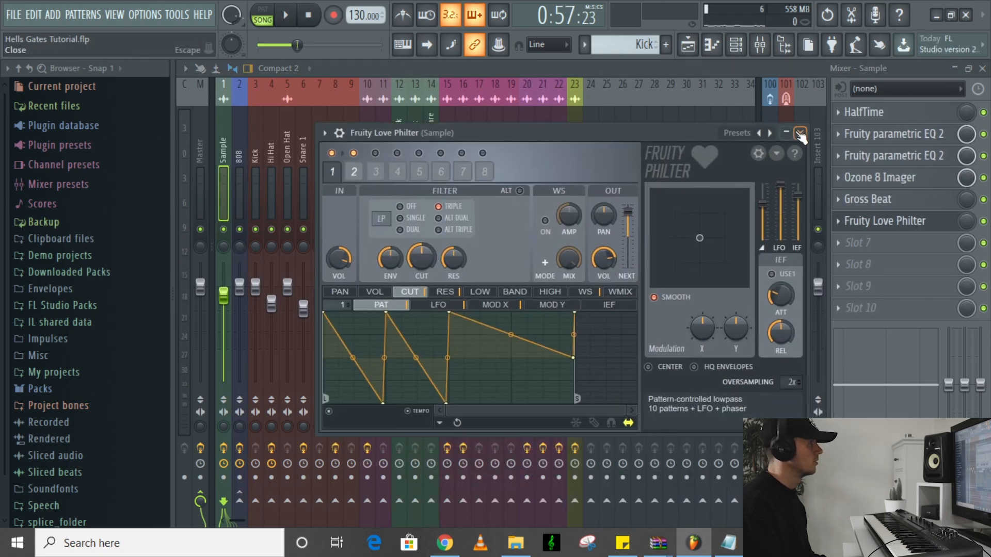
left_click(802, 133)
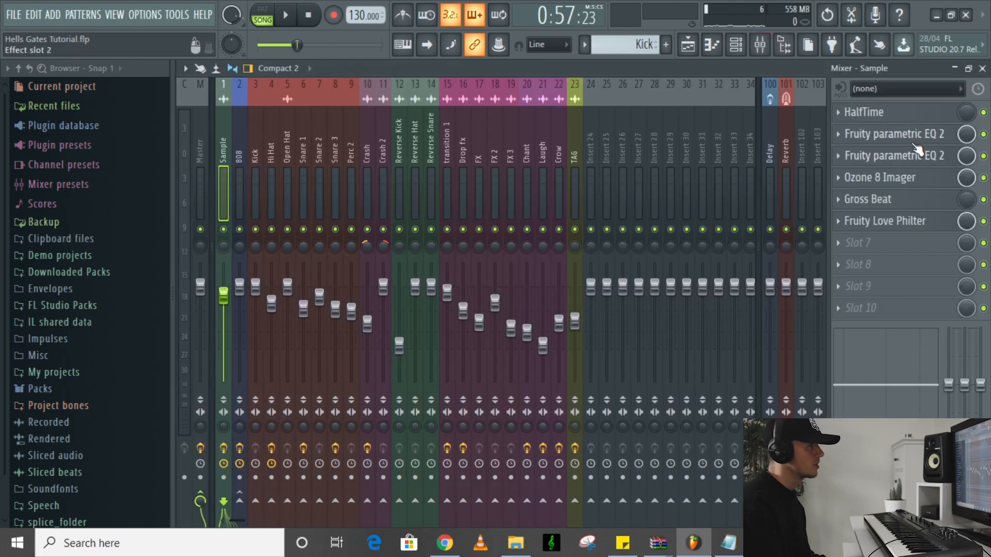
Open the Sample track's first Fruity parametric EQ 2 to view its bass low-cut curve.
left_click(889, 156)
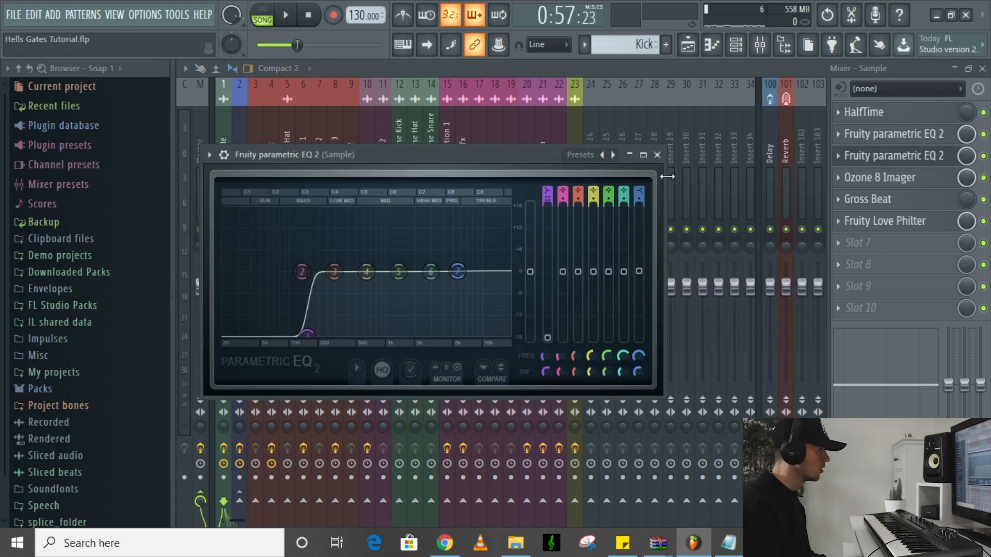
mouse_move(657, 155)
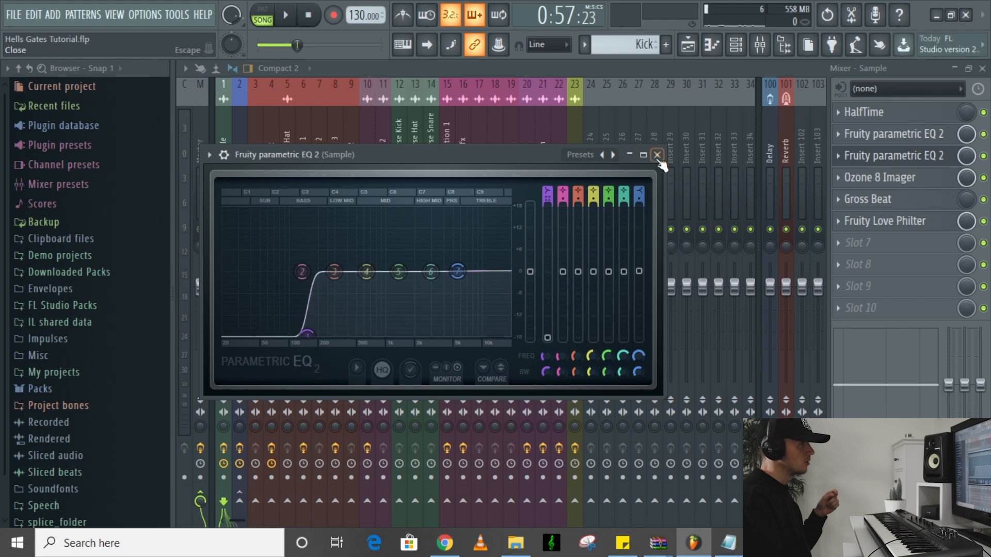
Check the Sample track's Ozone 8 Imager Band 1 width at -100, then select the 808 track.
left_click(656, 154)
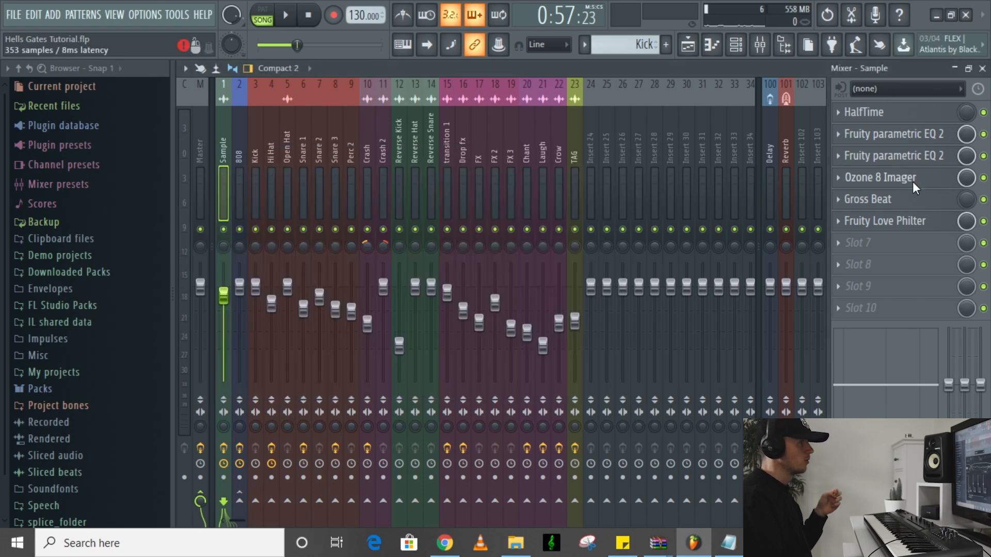
left_click(876, 178)
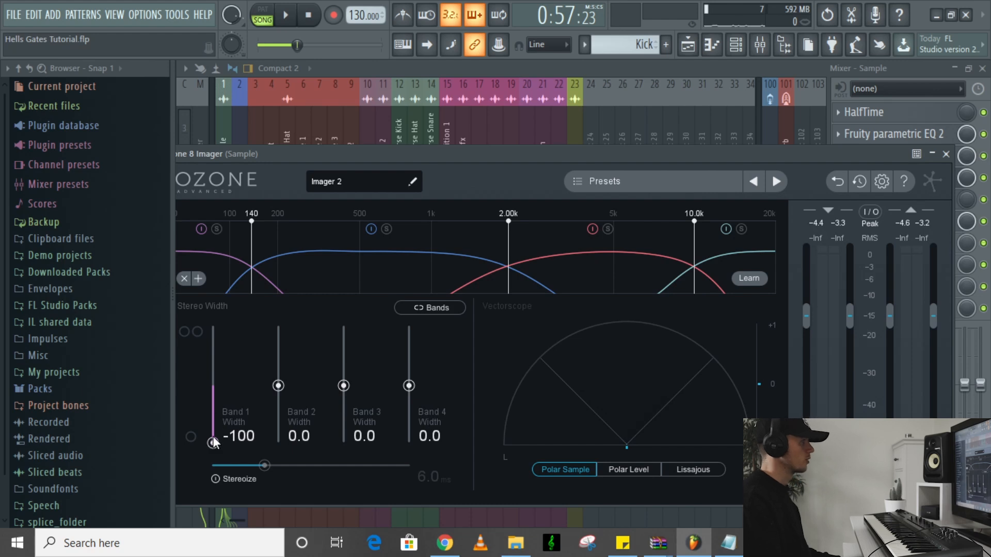
mouse_move(220, 460)
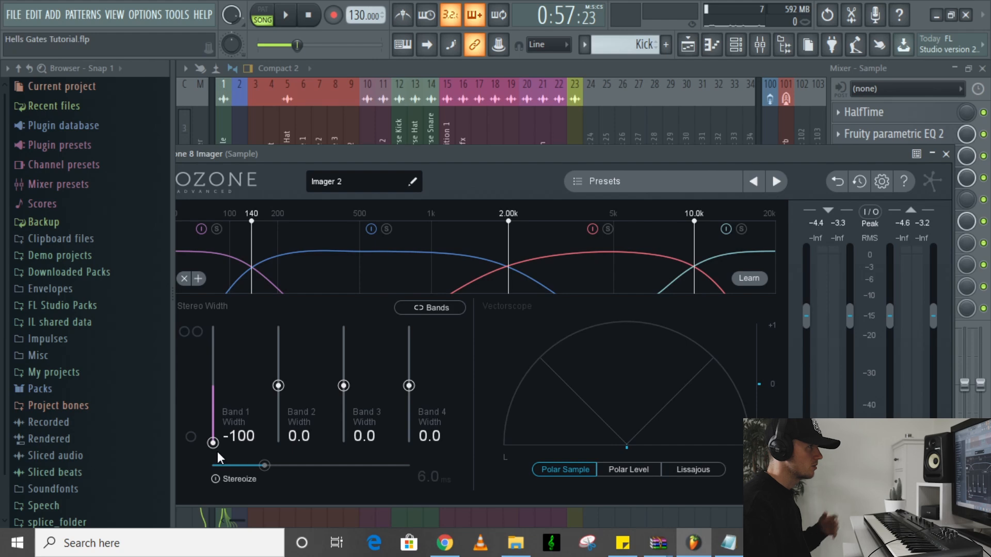
left_click(945, 153)
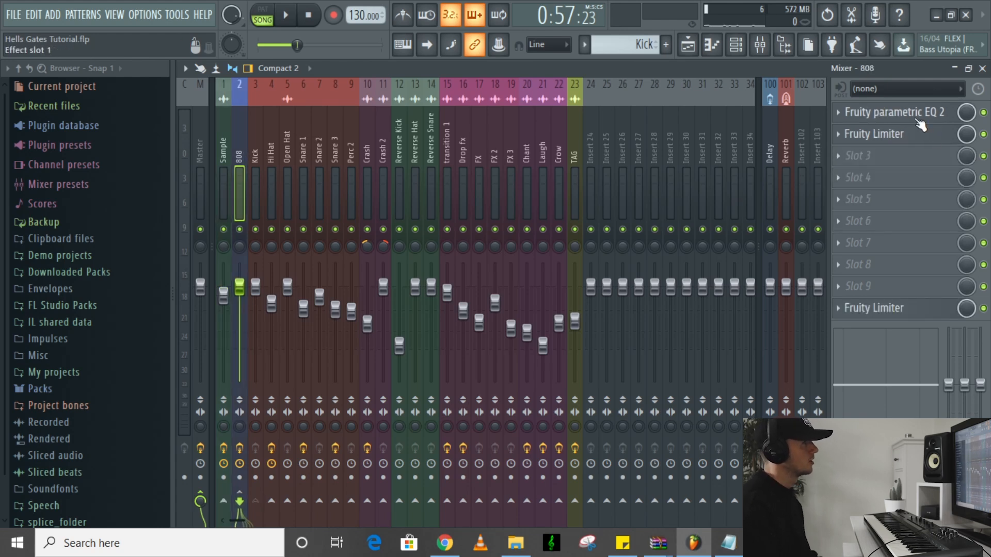
Fine-tune the 808's parametric EQ low-end boost, then select the Hi Hat track.
left_click(885, 113)
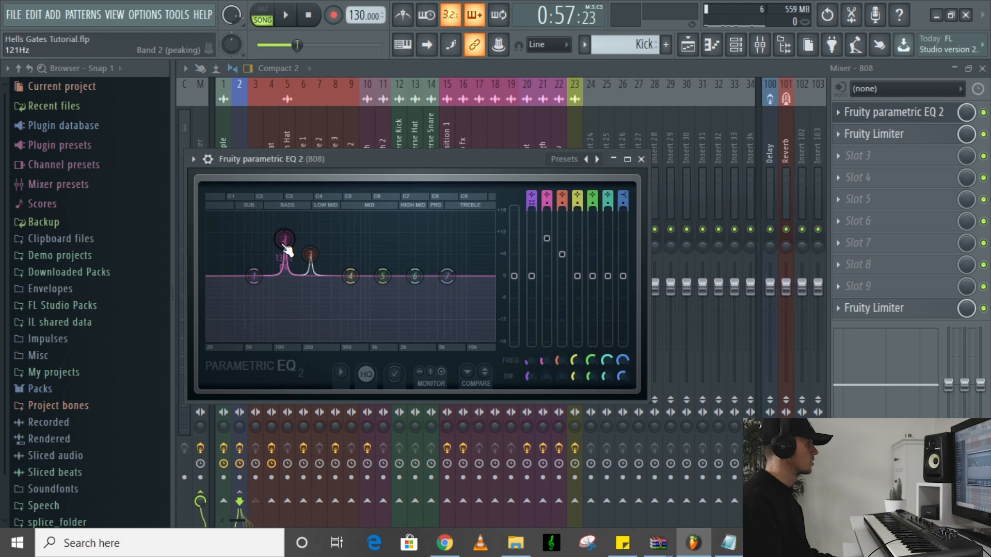
left_click(641, 159)
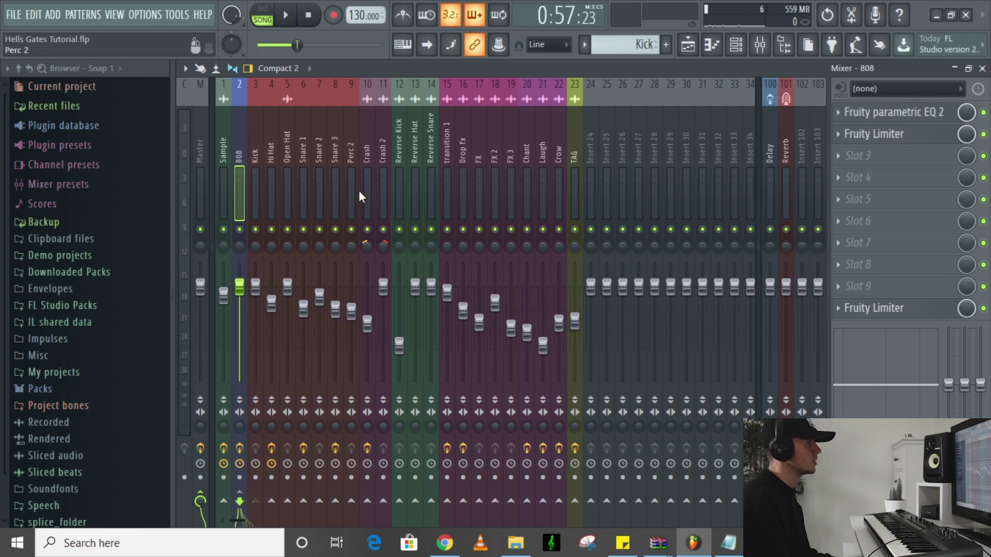
left_click(890, 112)
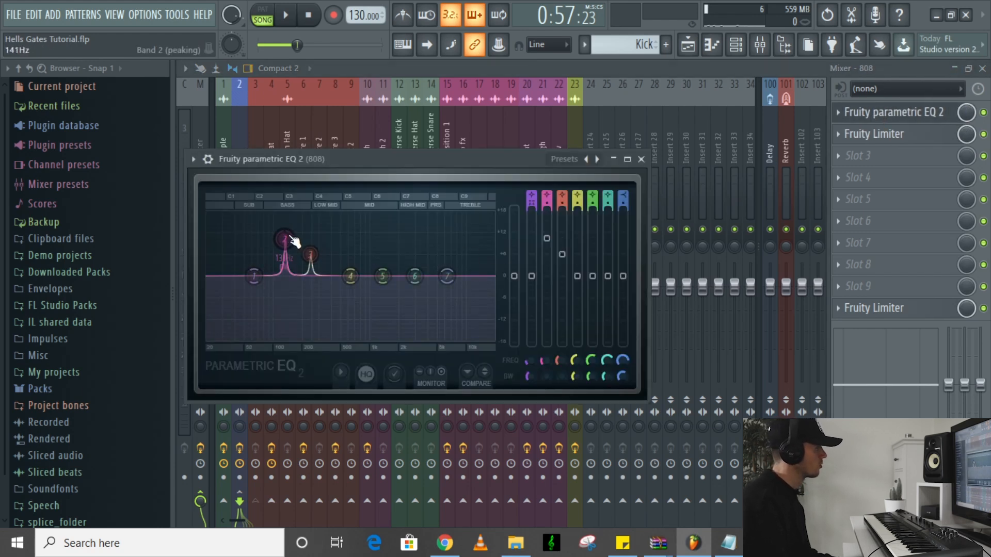
left_click_drag(285, 239, 285, 240)
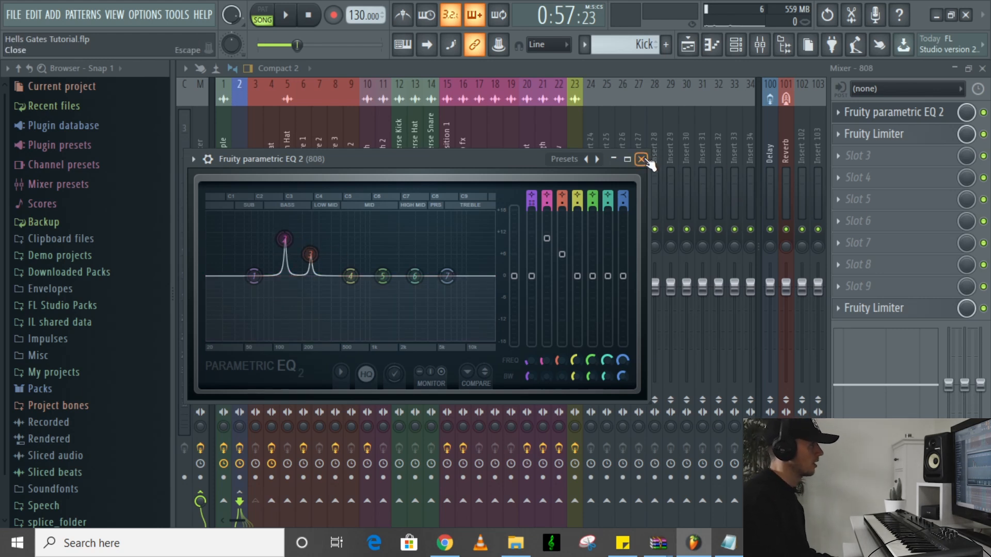
left_click(641, 159)
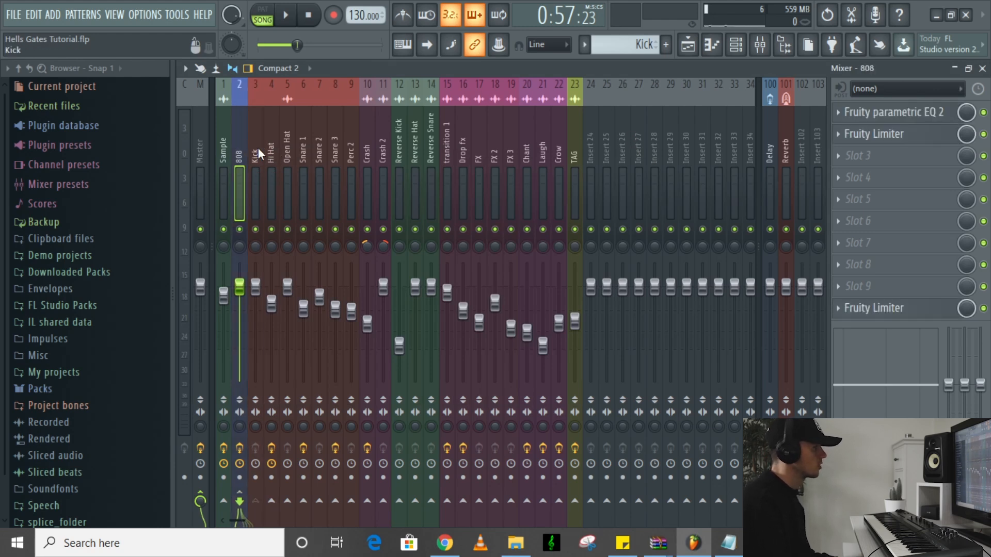
left_click(873, 134)
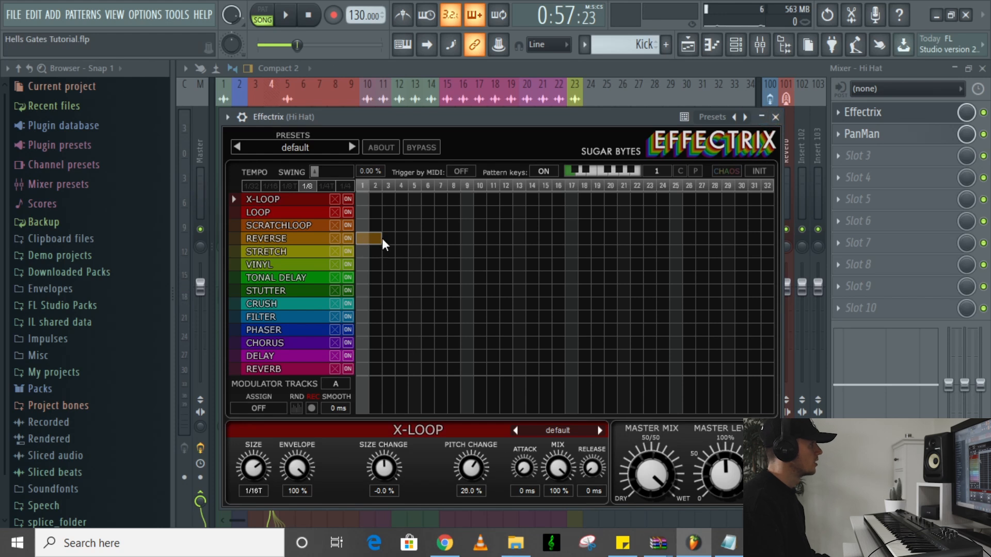
Close Effectrix, then audition and close the Hi Hat's PanMan effect.
left_click(285, 16)
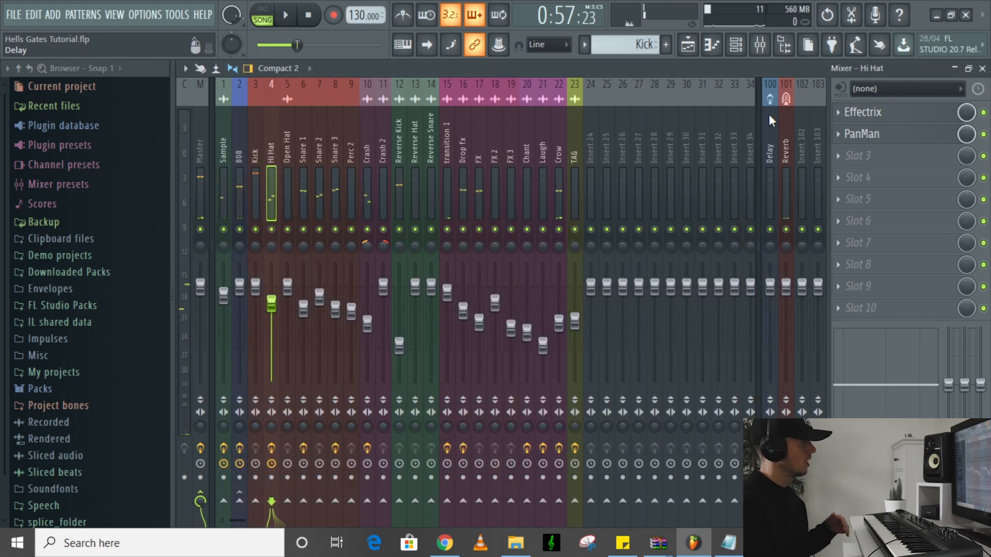
left_click(860, 134)
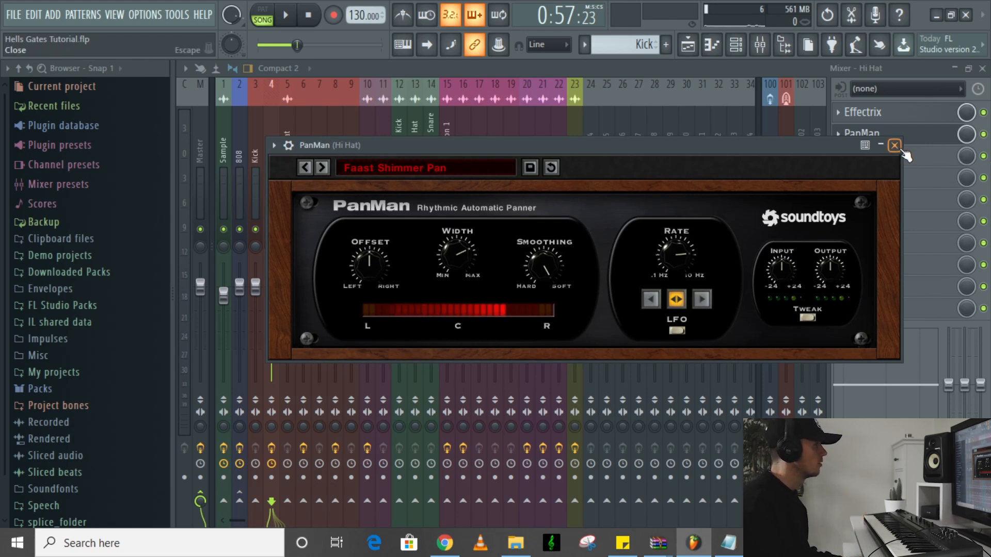
left_click(289, 14)
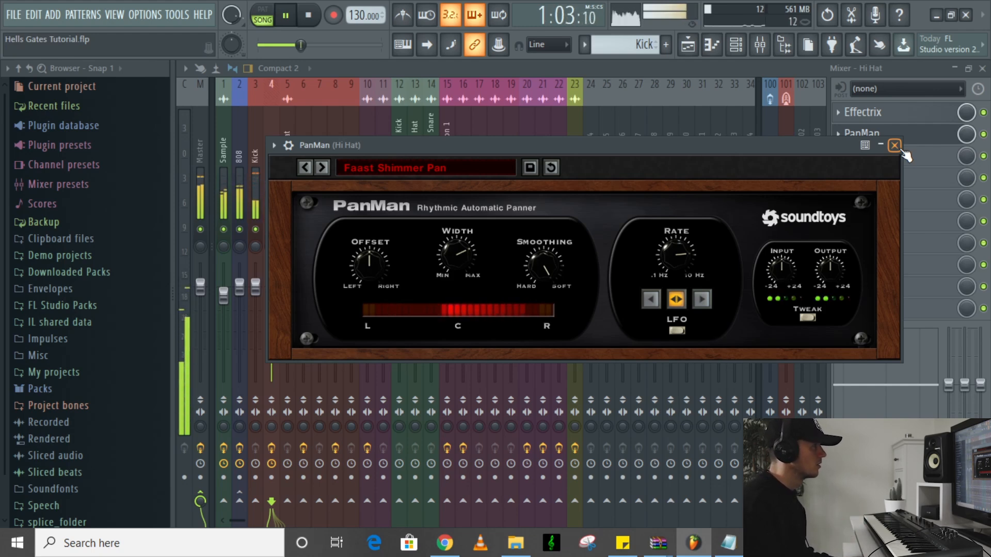
left_click(893, 145)
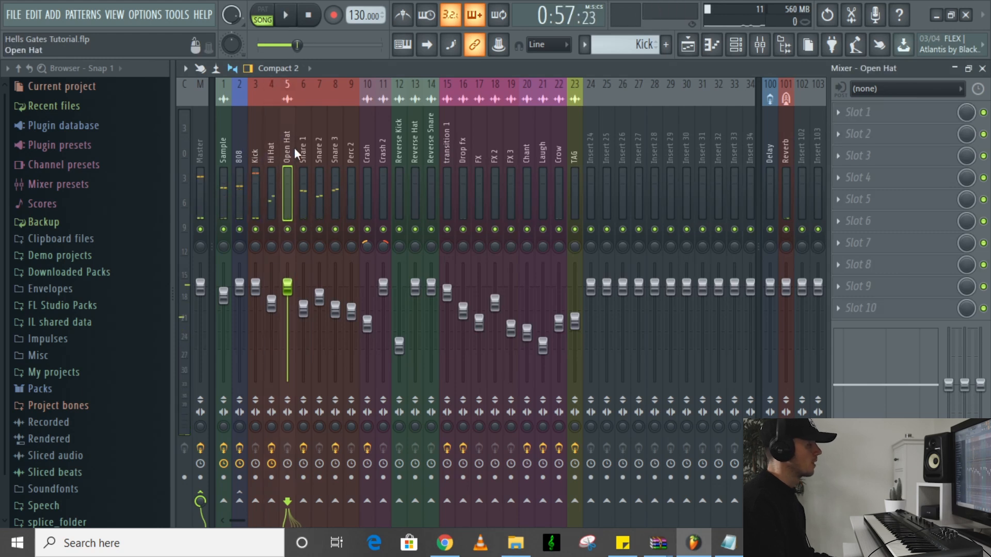
View the Reverse Kick, Reverse Hat, Crow and Master chains, then select Kick in the channel rack.
left_click(303, 155)
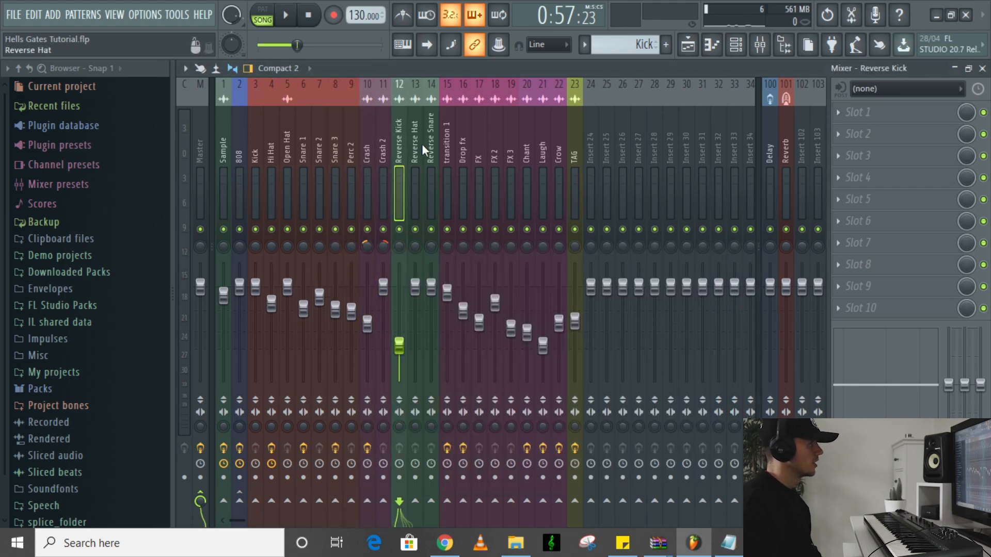
left_click(447, 155)
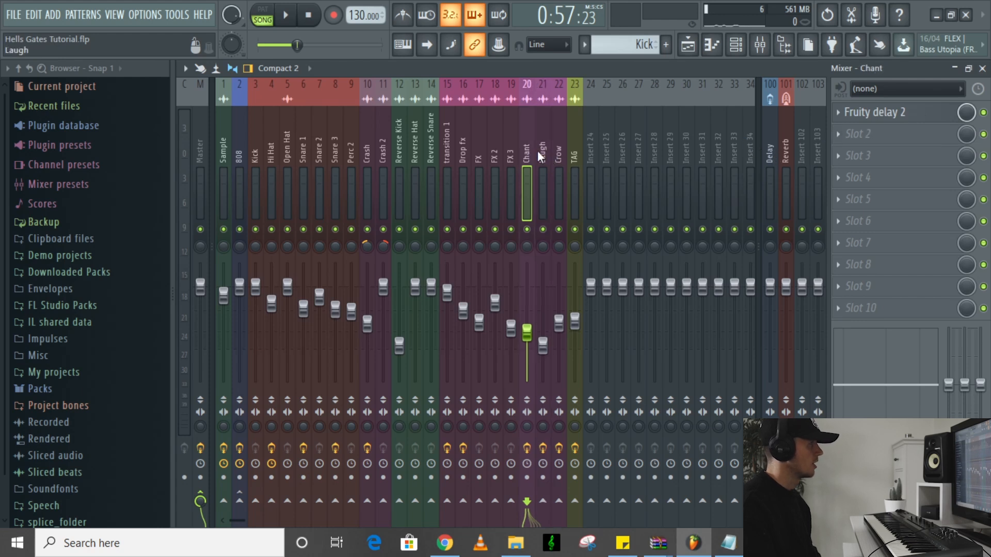
left_click(558, 189)
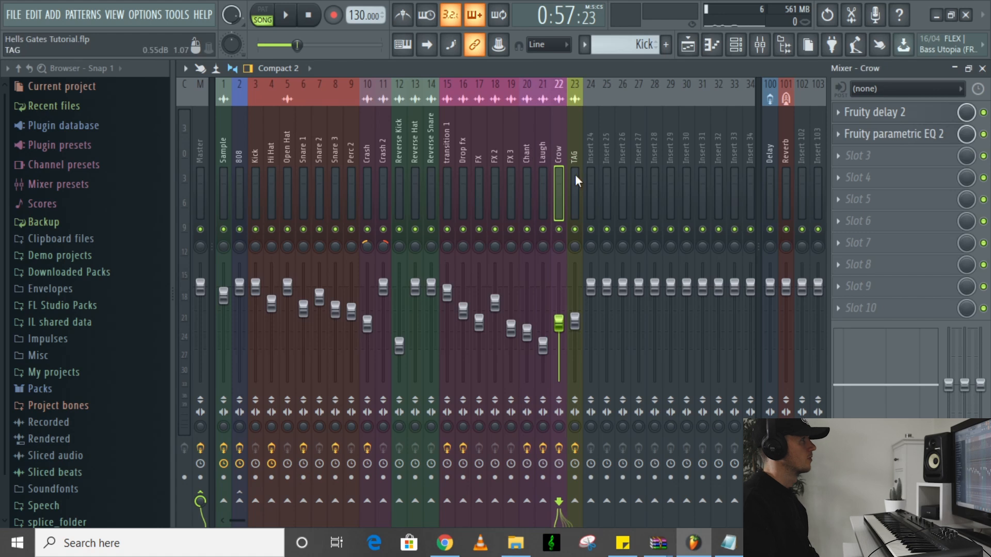
left_click(575, 158)
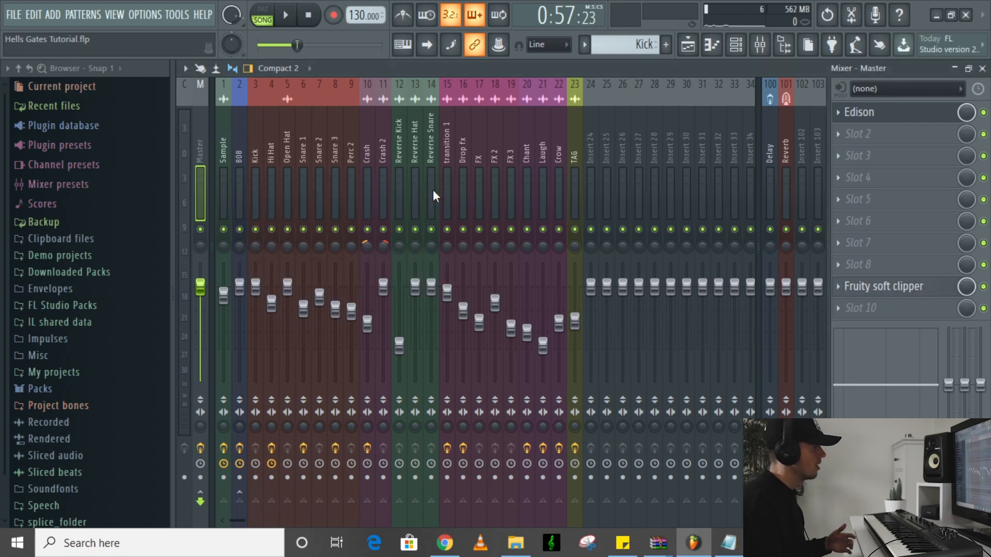
left_click(735, 44)
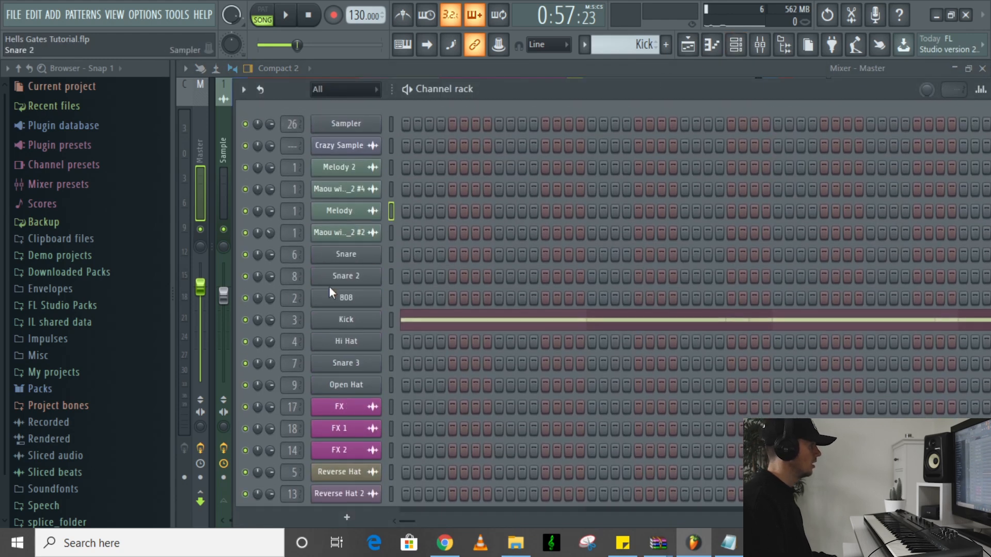
left_click(346, 319)
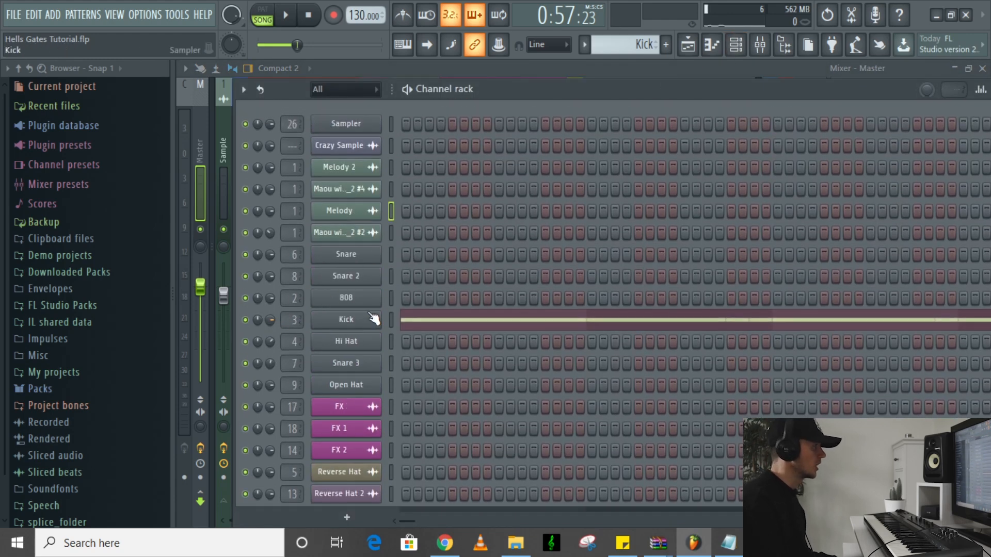